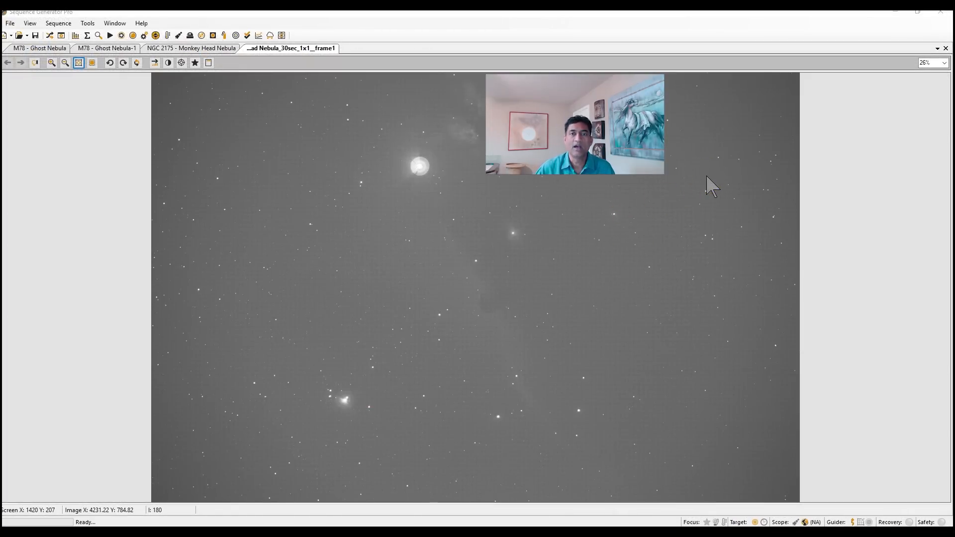
# - Plate solve the Horsehead Nebula frame with hints and dismiss the successful result
pyautogui.rightClick(712, 186)
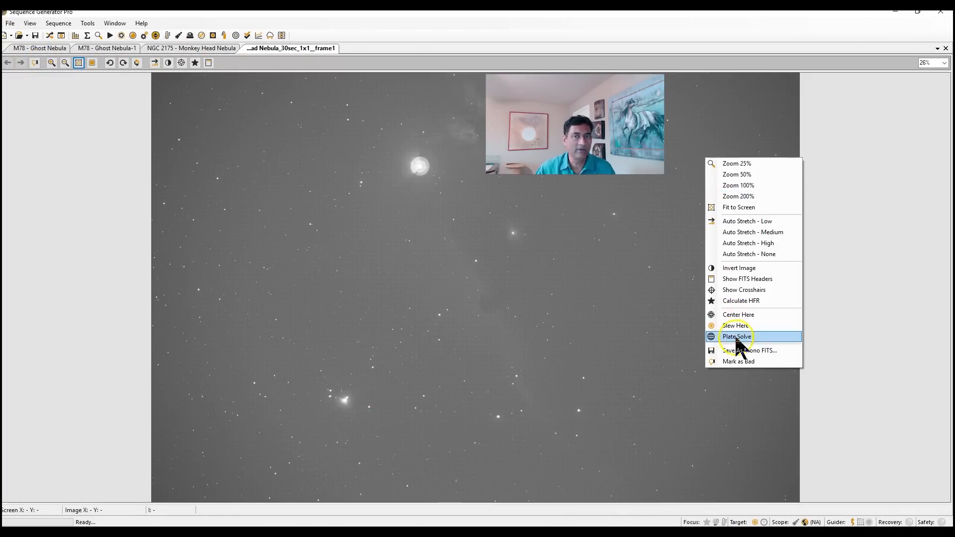
pyautogui.click(736, 338)
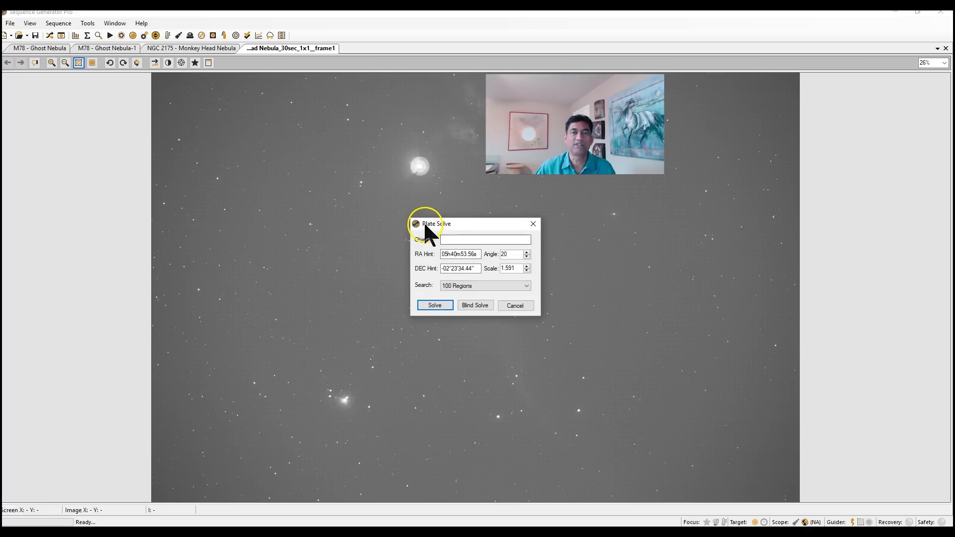
pyautogui.click(435, 305)
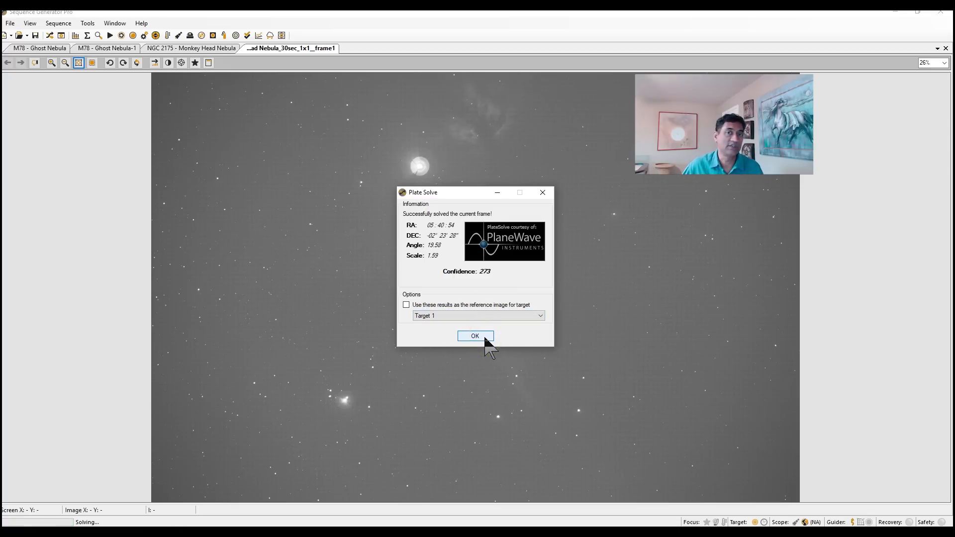
pyautogui.click(474, 335)
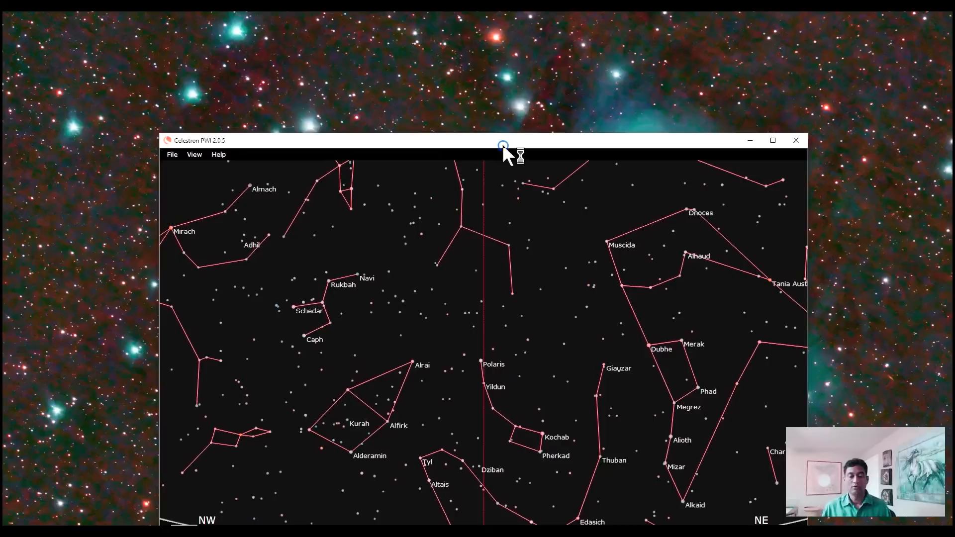
# - Make the Celestron PWI sky chart fill the screen
pyautogui.click(771, 141)
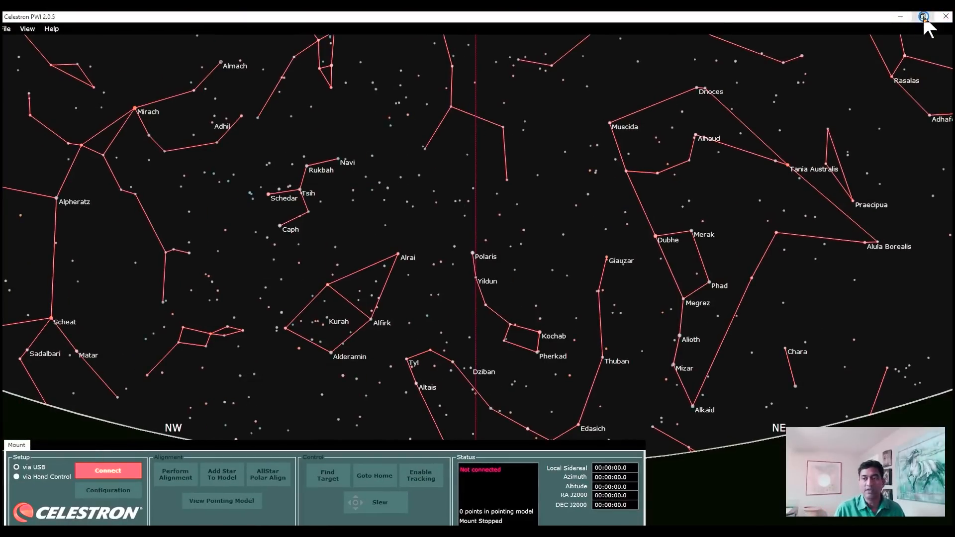
pyautogui.click(921, 17)
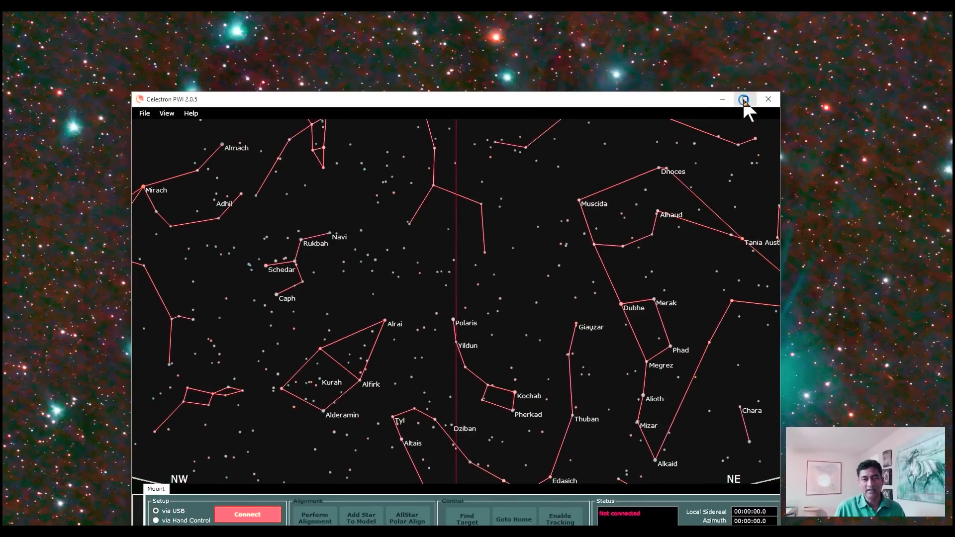
pyautogui.click(744, 100)
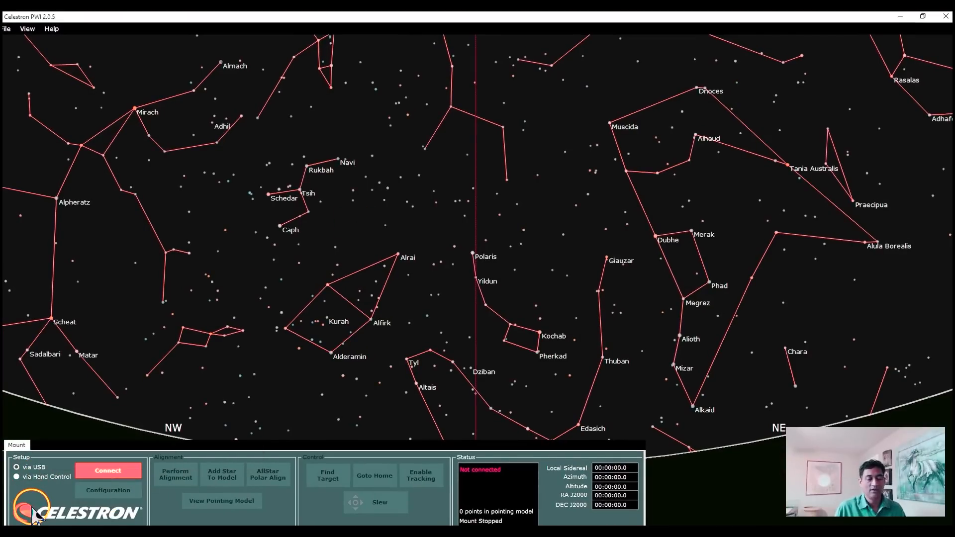
# - Choose the hand-control connection and start connecting to the mount
pyautogui.click(17, 476)
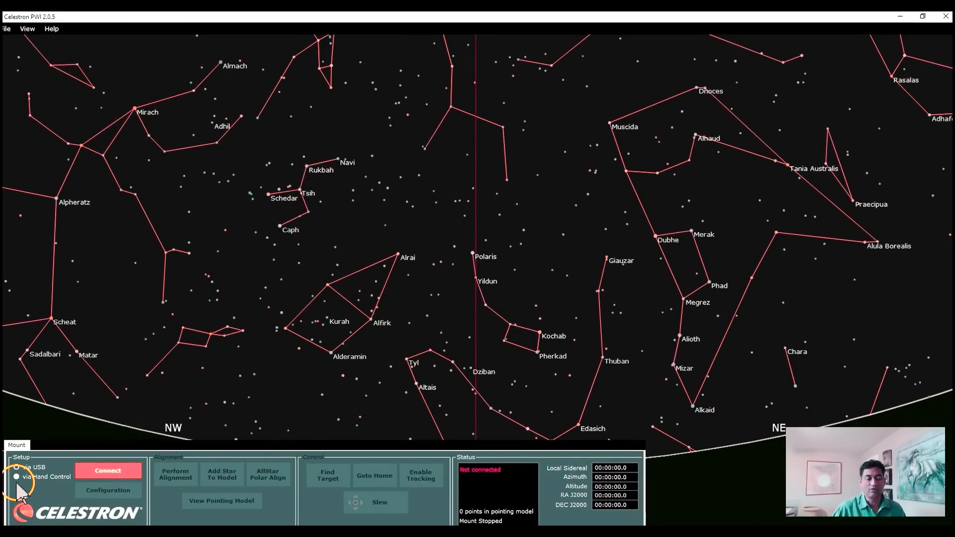
pyautogui.click(15, 477)
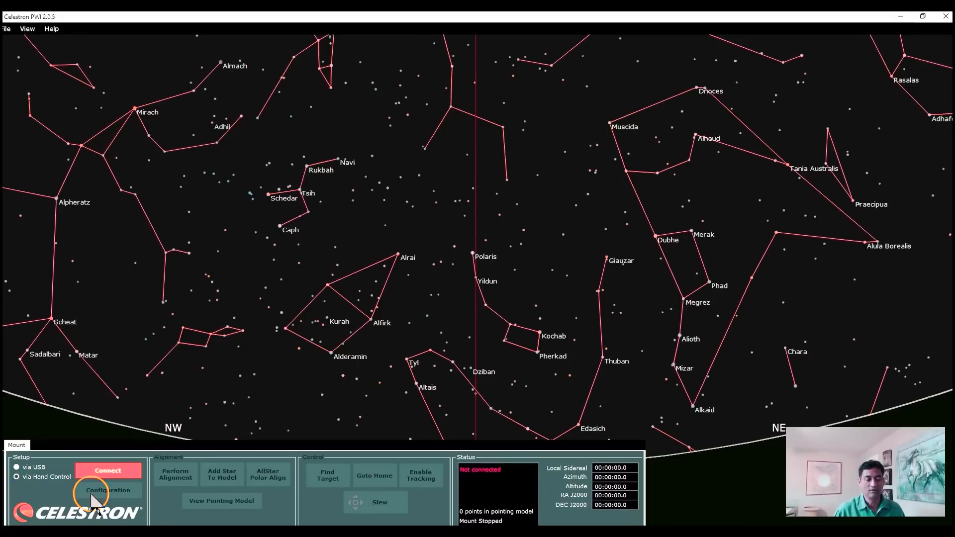
pyautogui.click(108, 470)
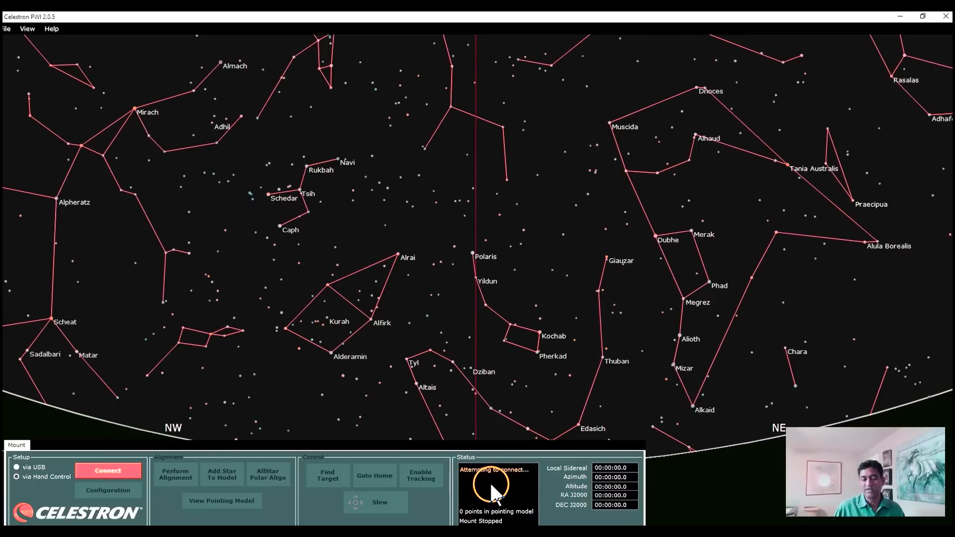
# - Bring up the Align Mount dialog with time, location and alignment type for the CGXL
pyautogui.click(175, 474)
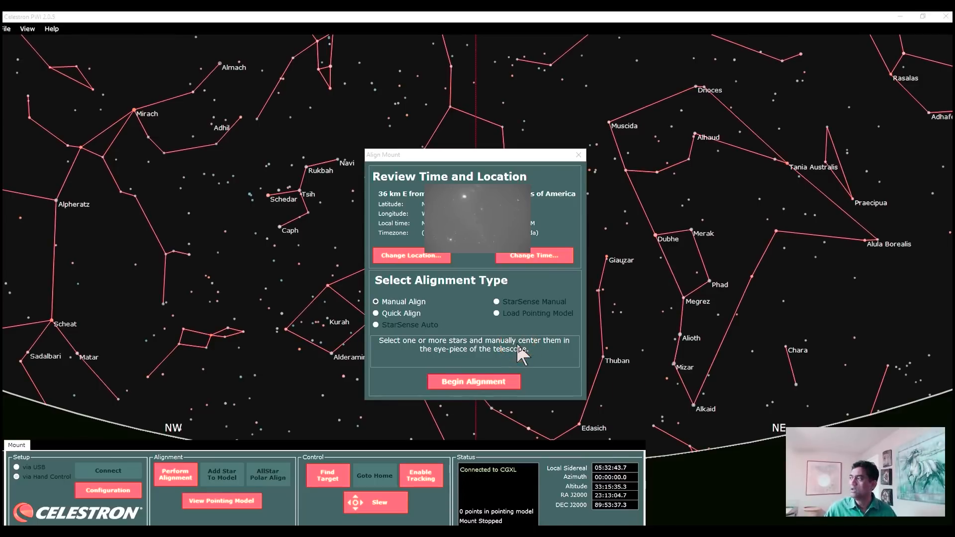
# - Choose Manual Align, begin the alignment and have the mount find its home position
pyautogui.click(474, 381)
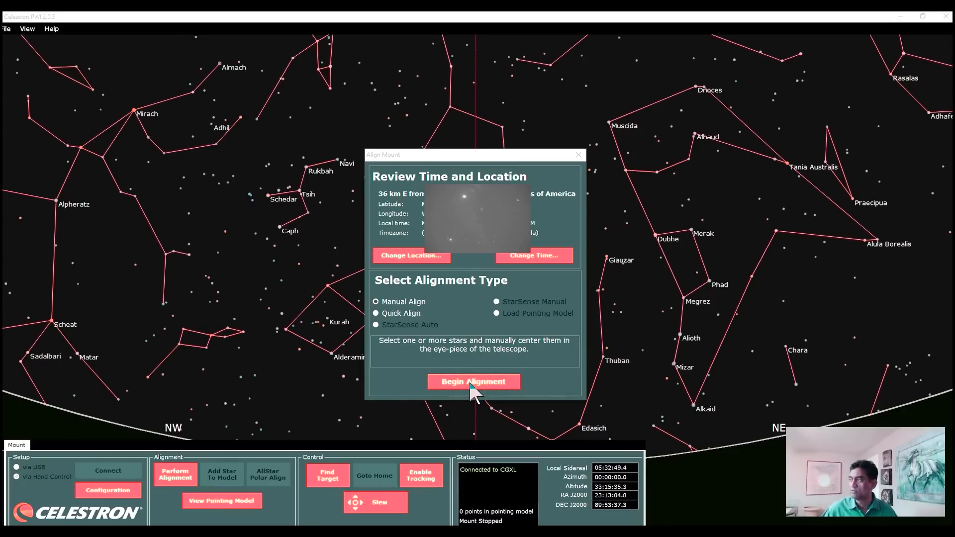
pyautogui.click(473, 381)
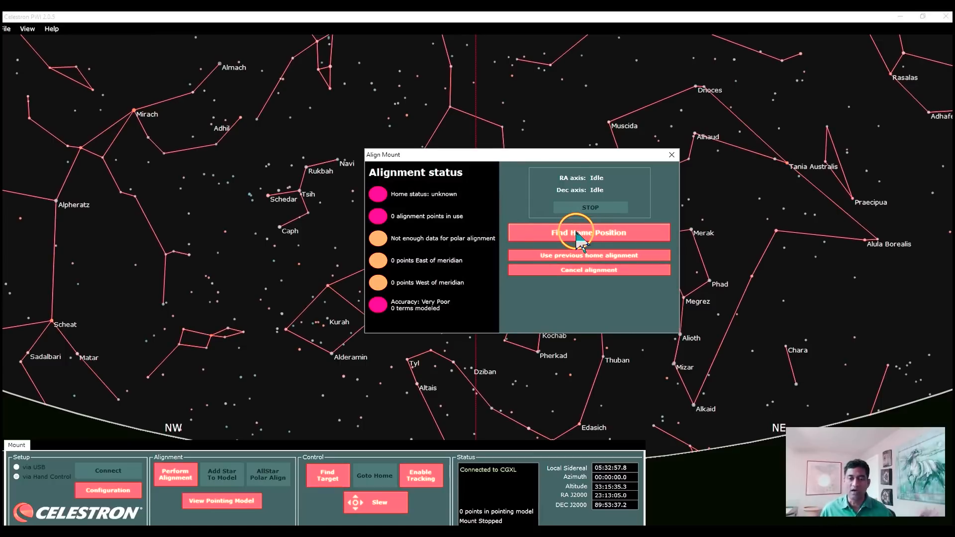
pyautogui.click(588, 233)
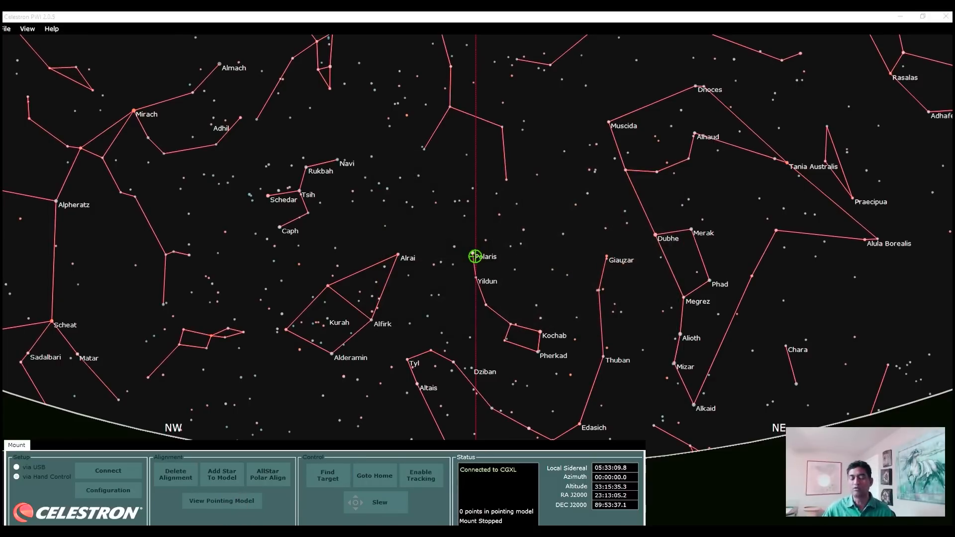
# - Bring up the Select Alignment Target dialog with the mount homed
pyautogui.click(222, 474)
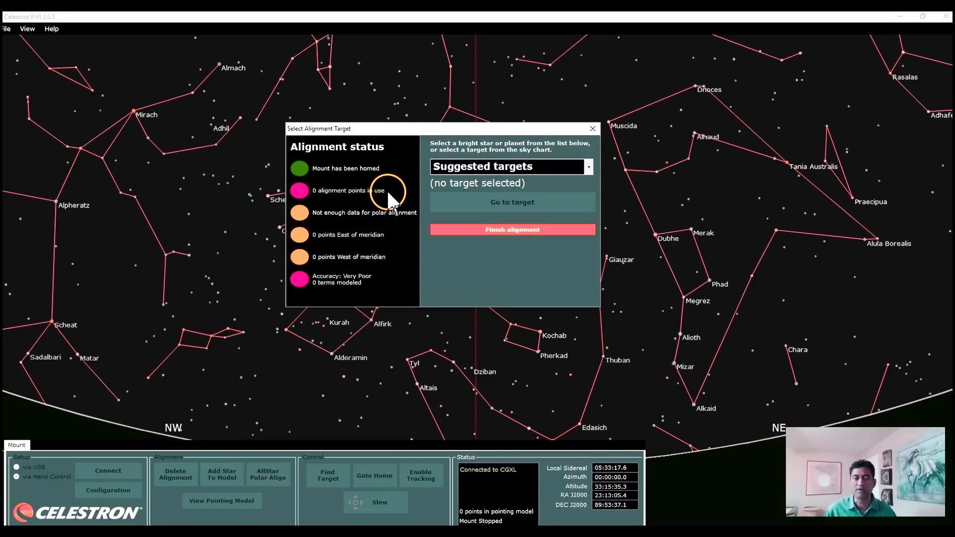
pyautogui.moveTo(390, 258)
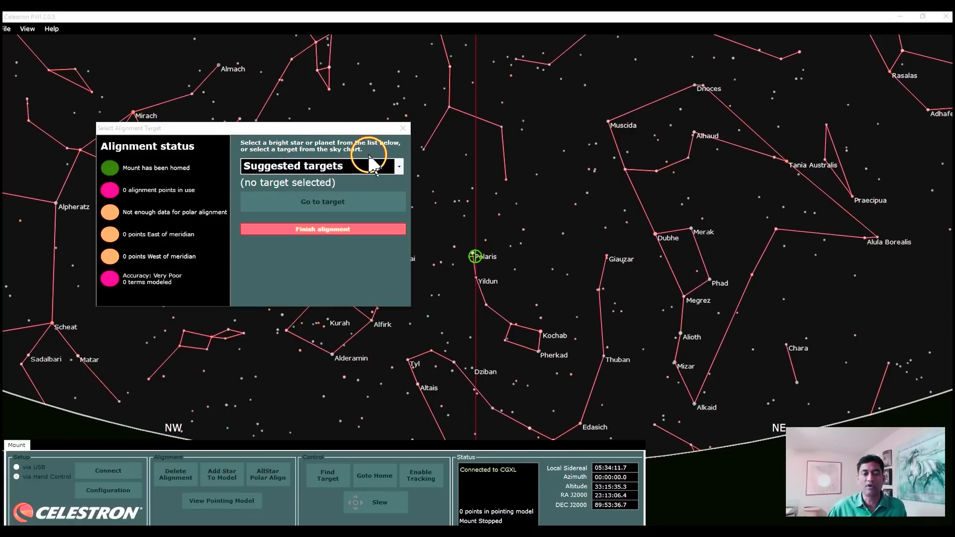
# - Pick Mirfak from the Northwestern-sky suggested targets and slew the mount to it
pyautogui.click(399, 166)
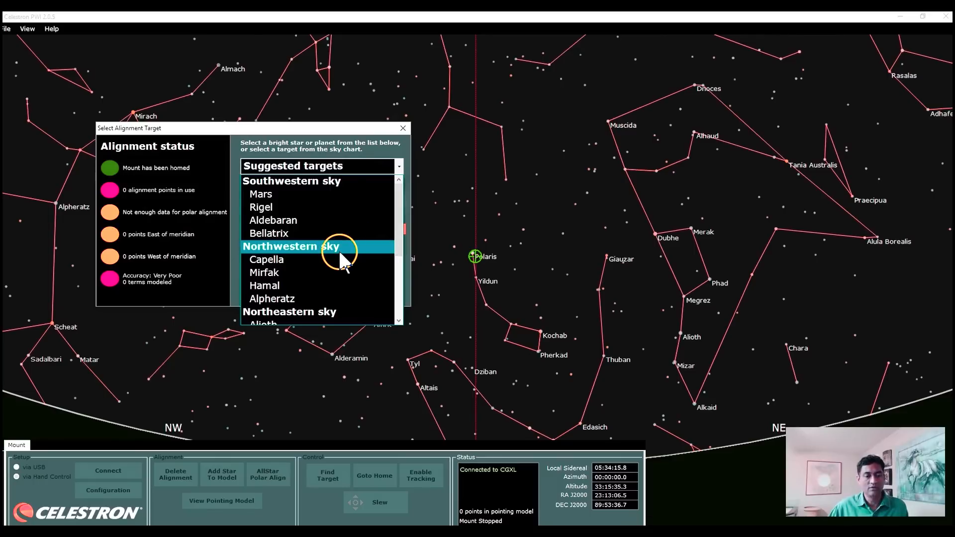
pyautogui.moveTo(310, 278)
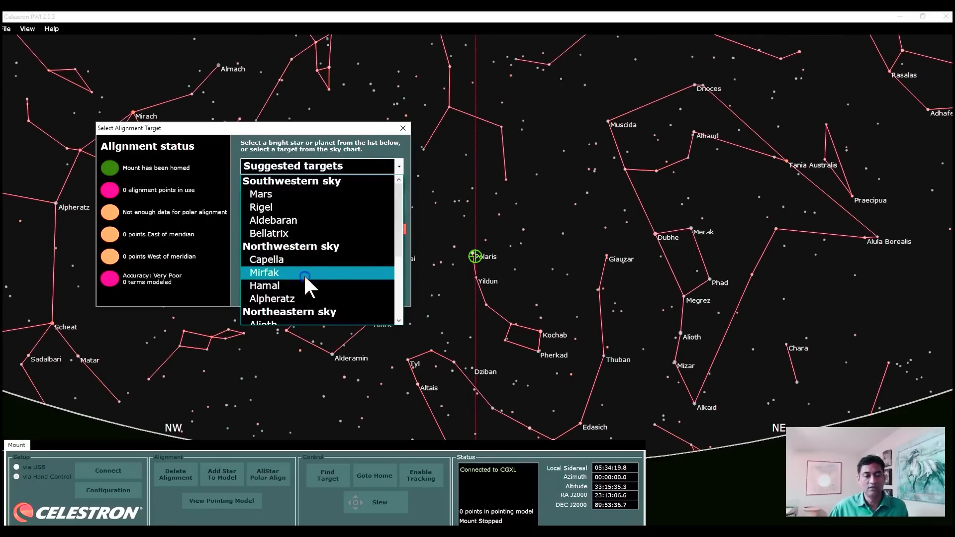
pyautogui.click(264, 273)
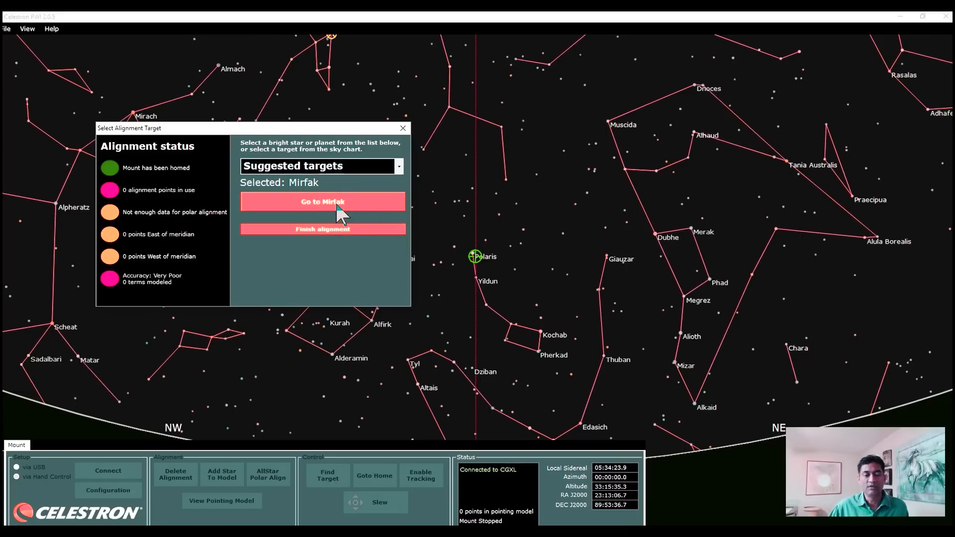
pyautogui.click(322, 201)
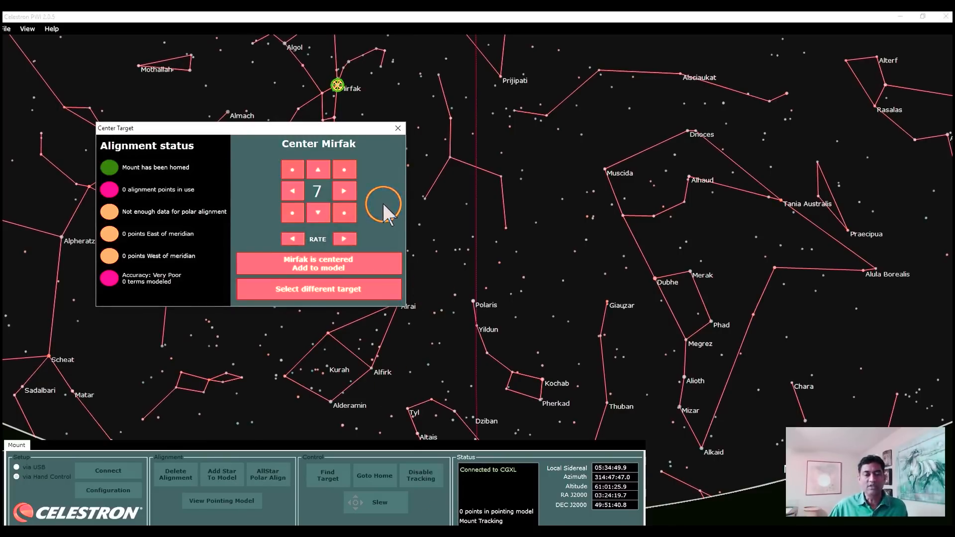
pyautogui.moveTo(420, 475)
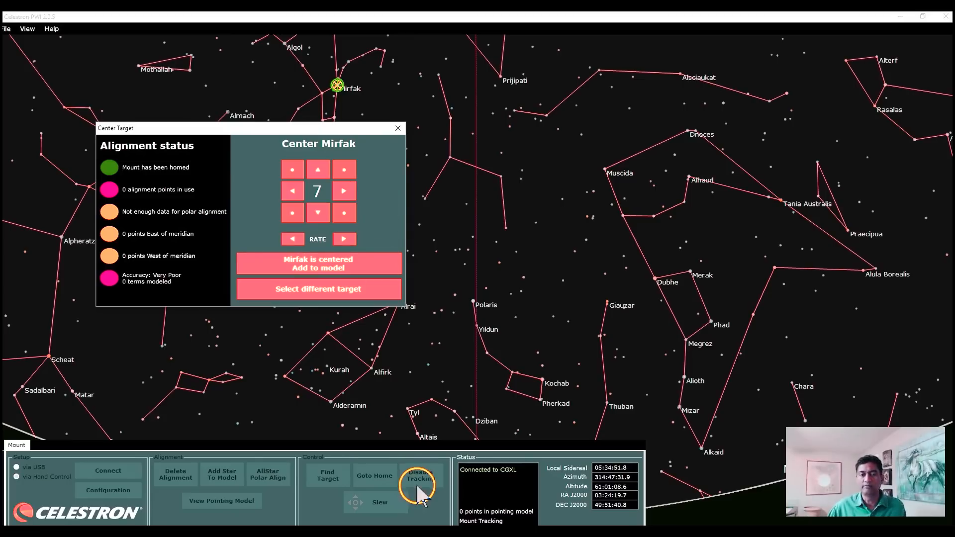
pyautogui.click(419, 475)
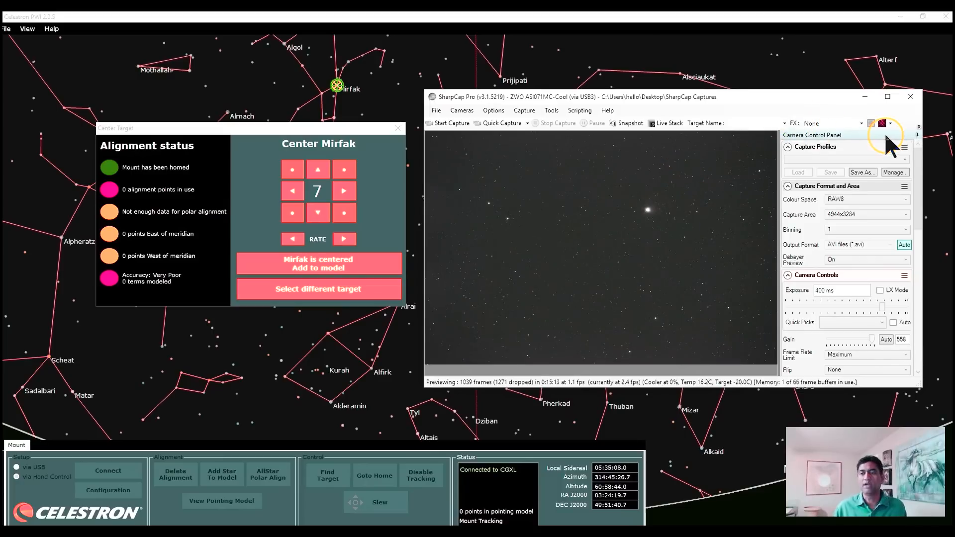
# - Maximize SharpCap Pro and overlay a crosshair reticule on the live preview
pyautogui.click(755, 123)
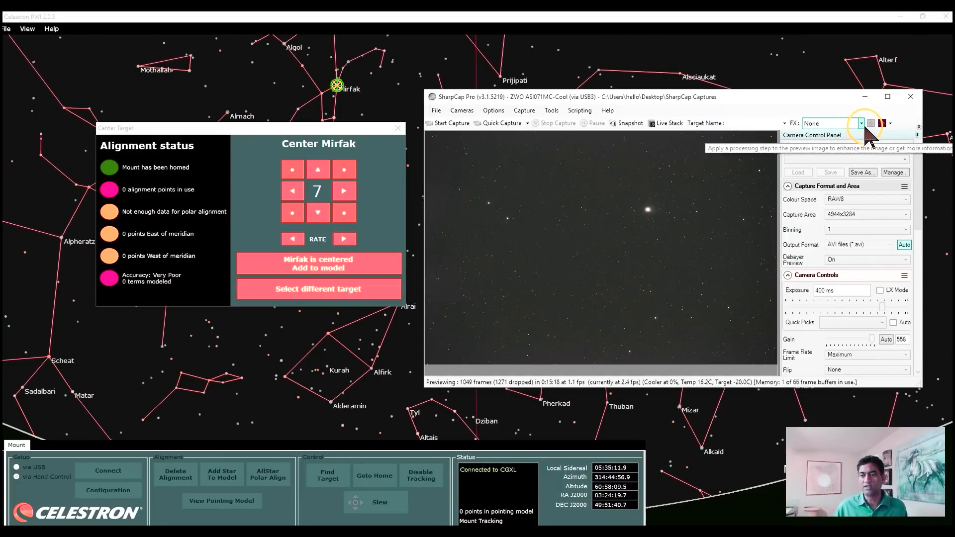
pyautogui.click(886, 96)
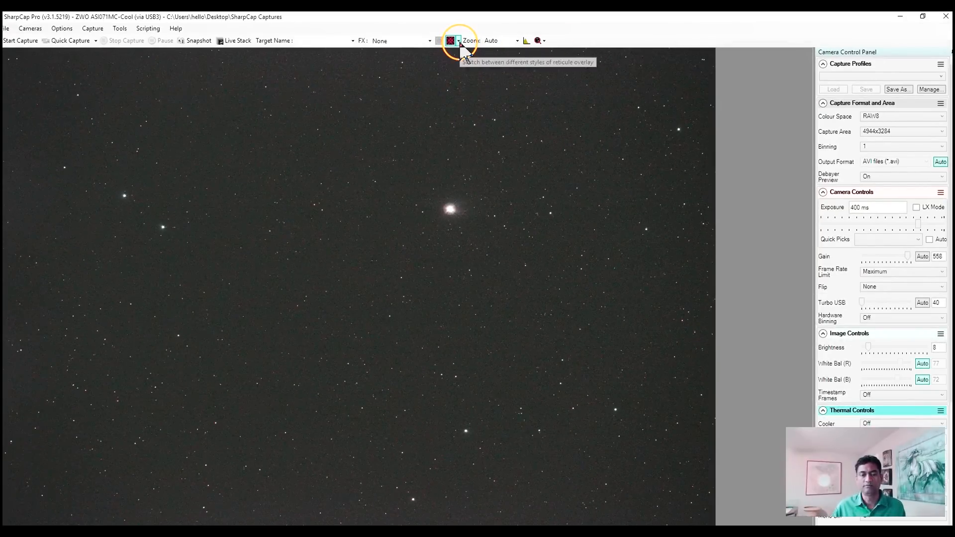
pyautogui.click(450, 41)
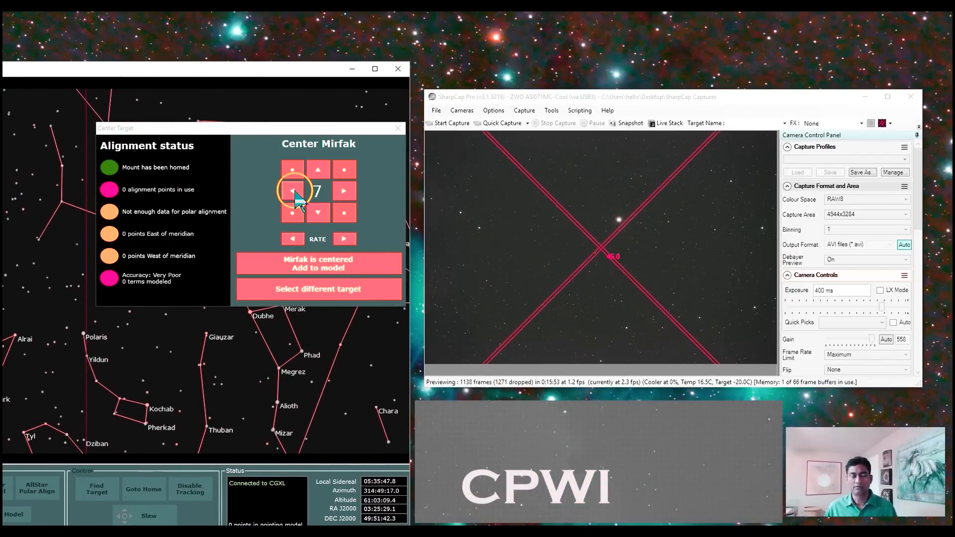
# - Nudge the mount, lowering the rate from 7 to 4, until Mirfak sits on the crosshair centre
pyautogui.click(291, 191)
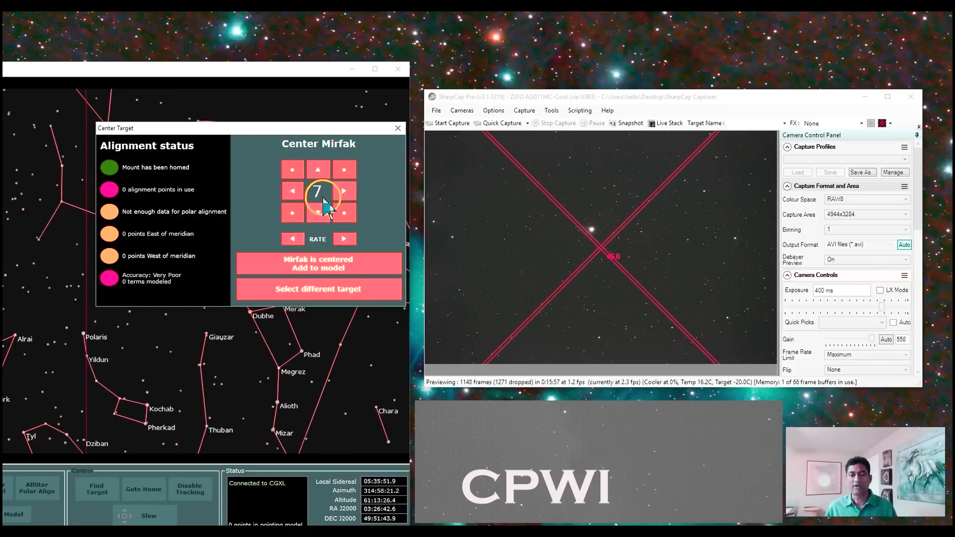
pyautogui.click(316, 213)
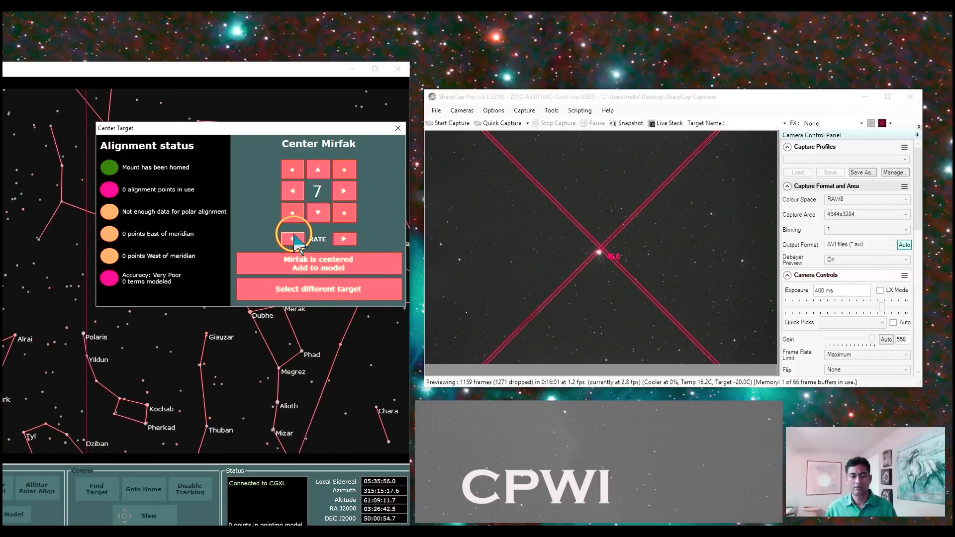
pyautogui.click(293, 238)
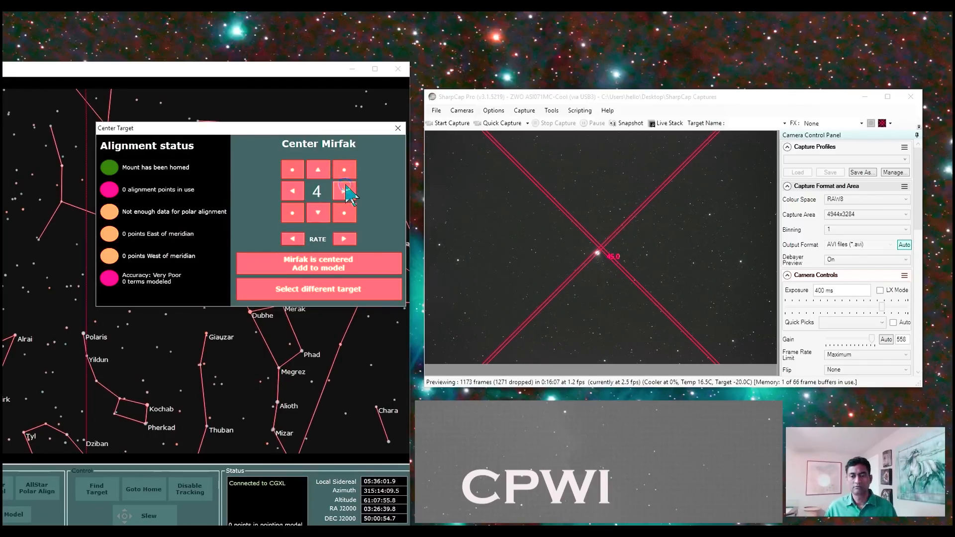
pyautogui.click(344, 191)
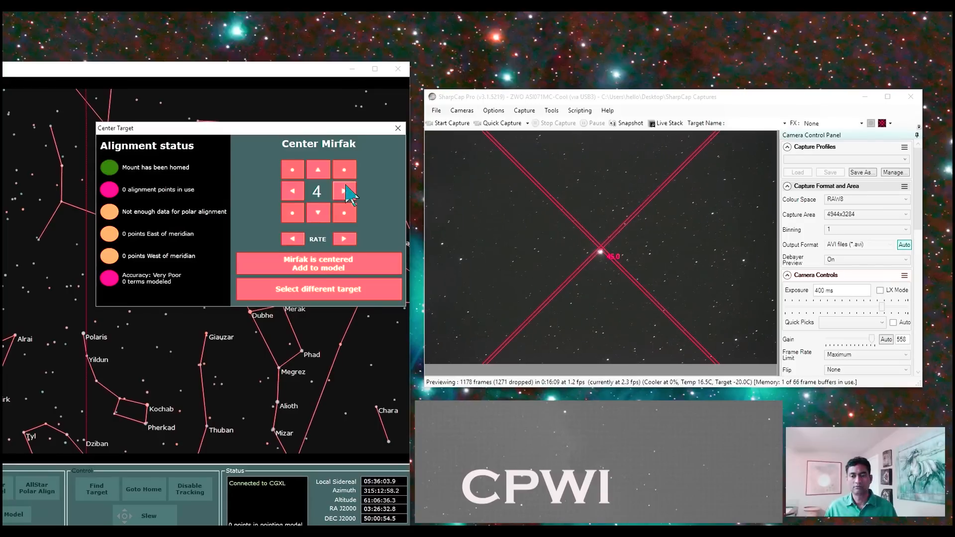
pyautogui.click(345, 190)
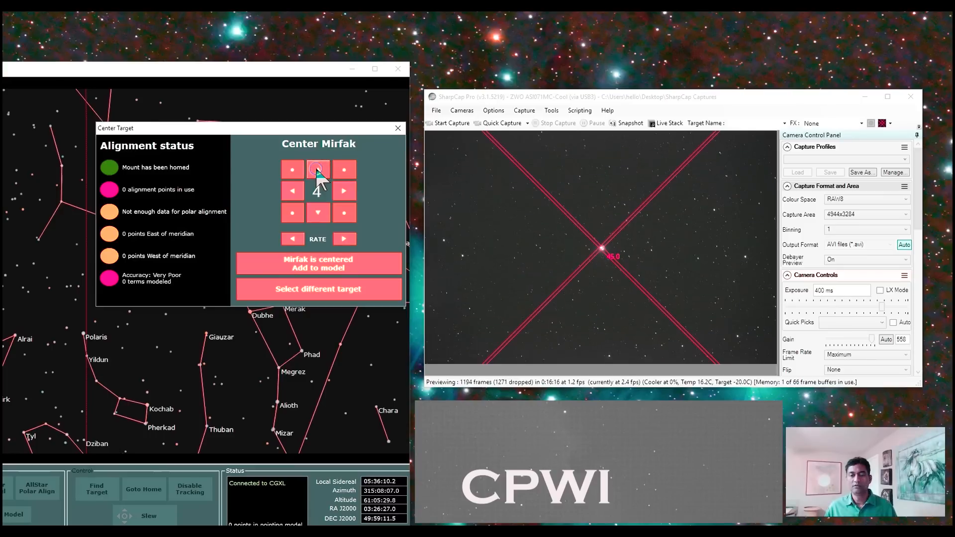
pyautogui.click(318, 263)
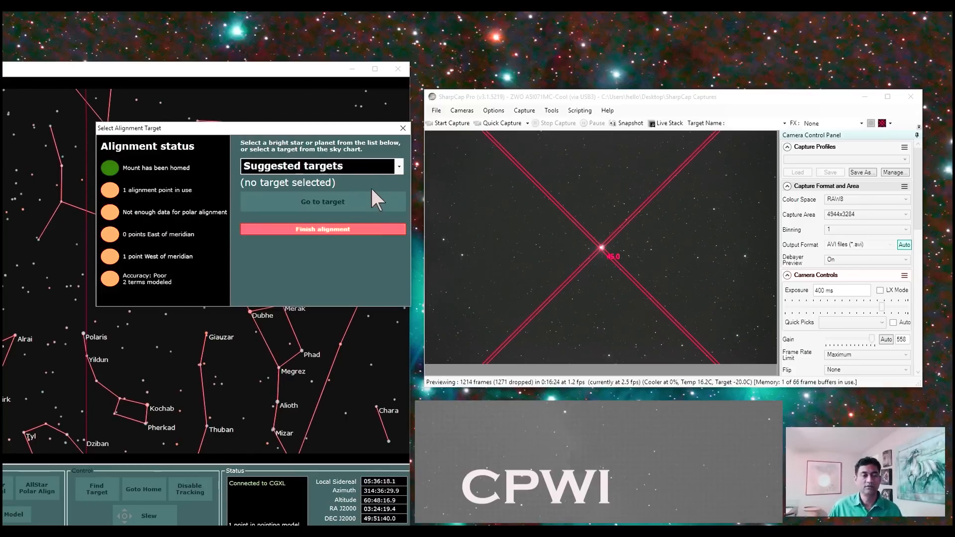
# - Pick Capella from the suggested targets and slew the mount to it
pyautogui.click(399, 166)
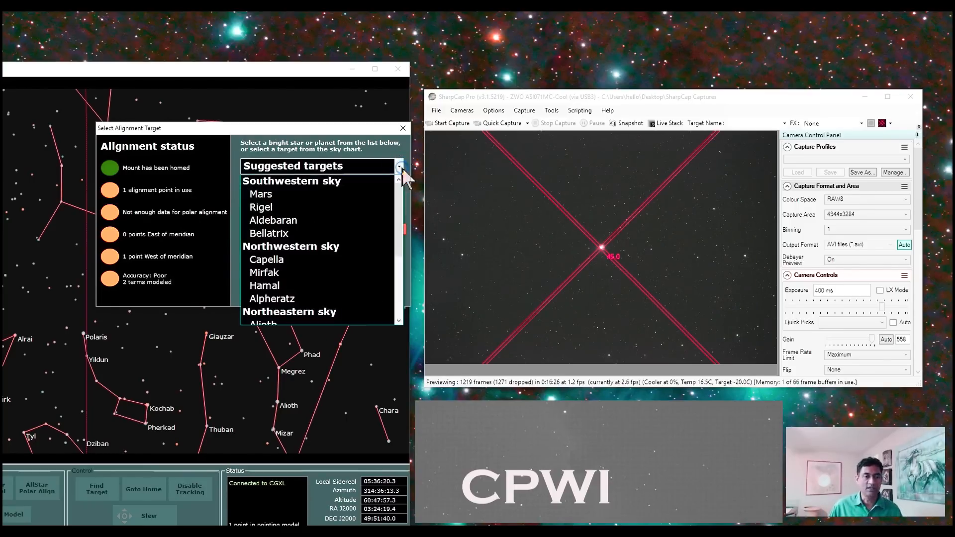
pyautogui.click(266, 258)
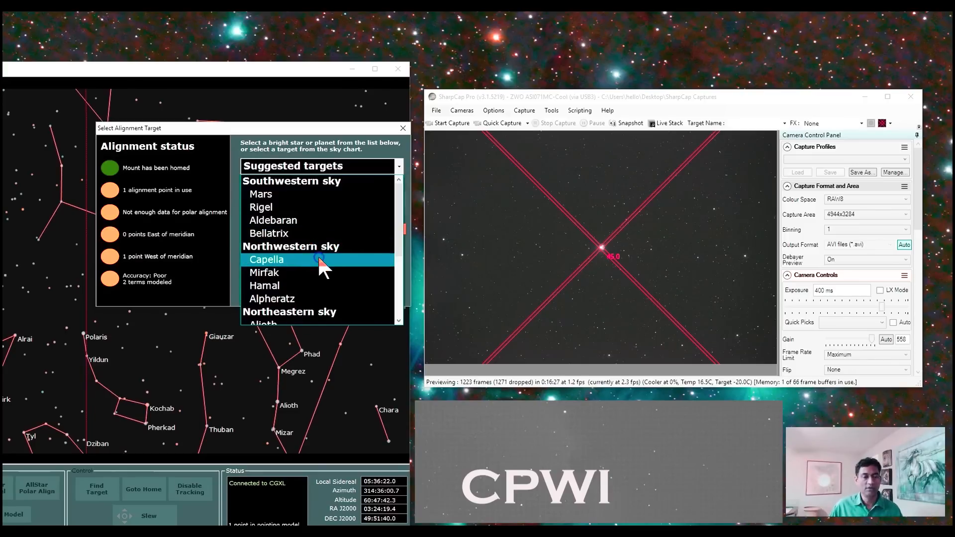
pyautogui.click(267, 259)
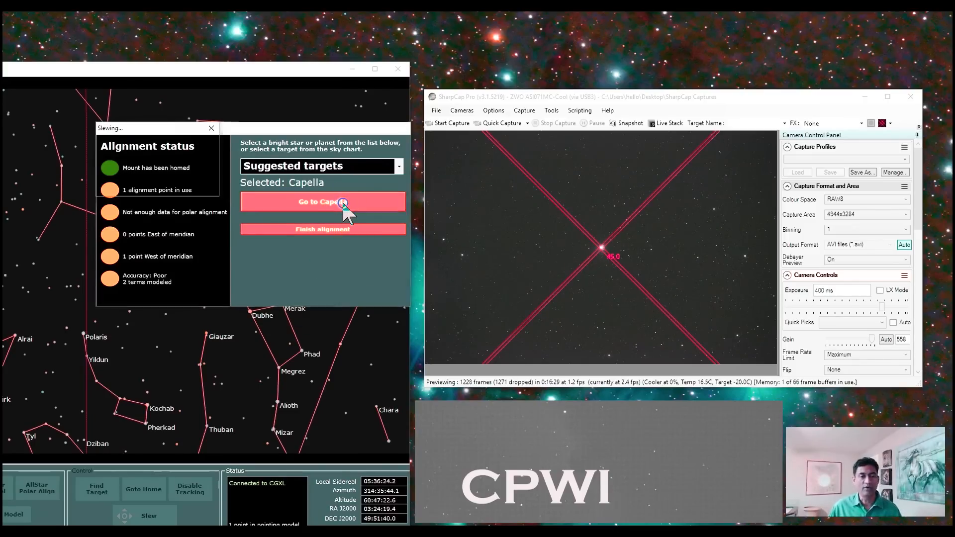
pyautogui.click(322, 202)
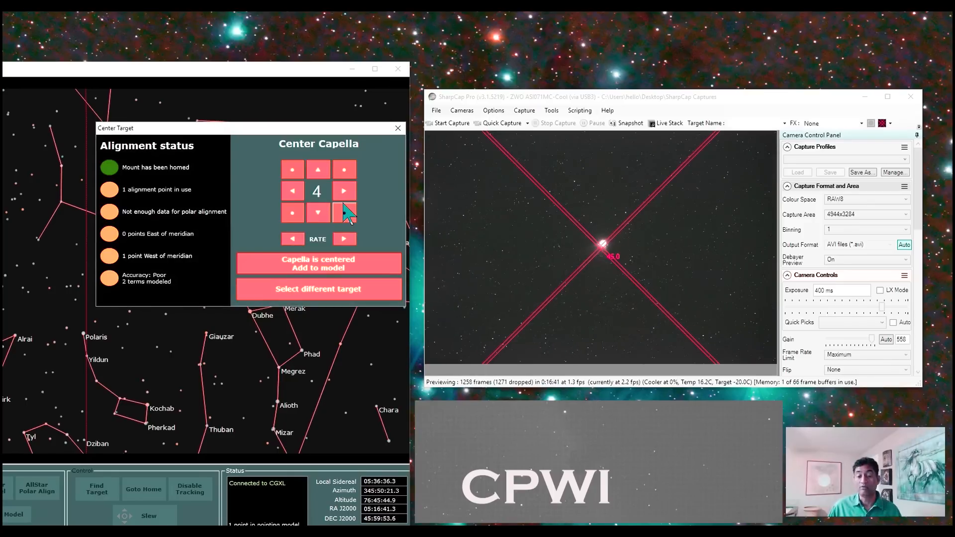
# - Nudge Capella onto the crosshair centre, adding it as the second alignment point
pyautogui.click(317, 212)
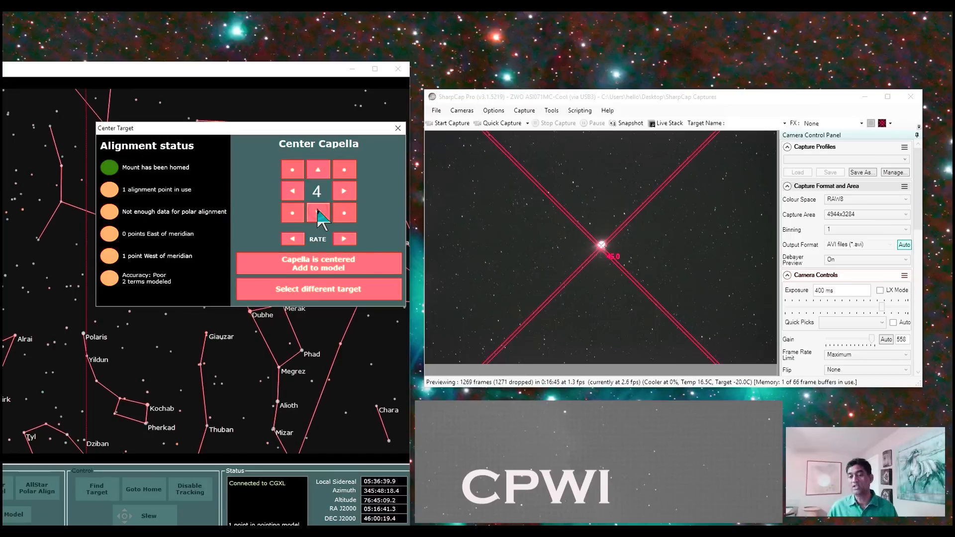
pyautogui.click(317, 213)
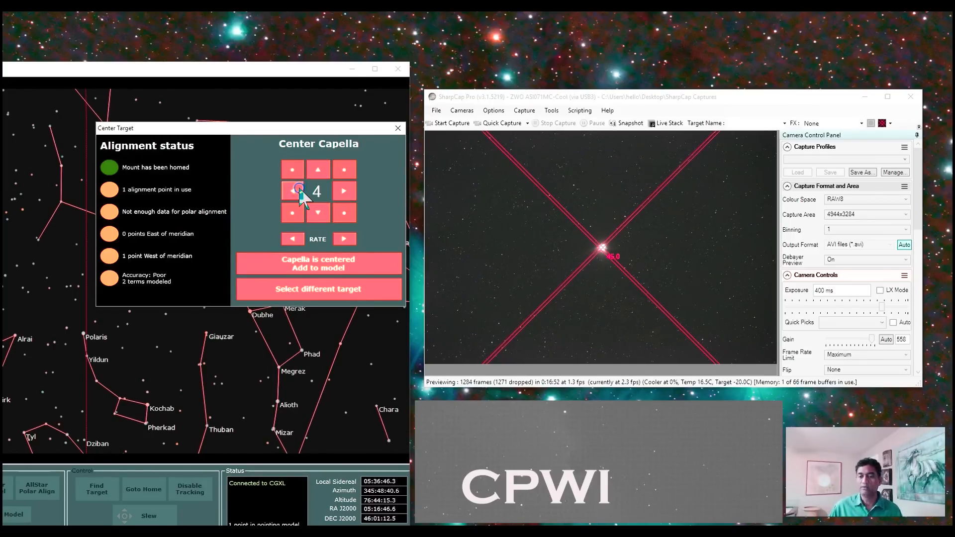
pyautogui.click(291, 191)
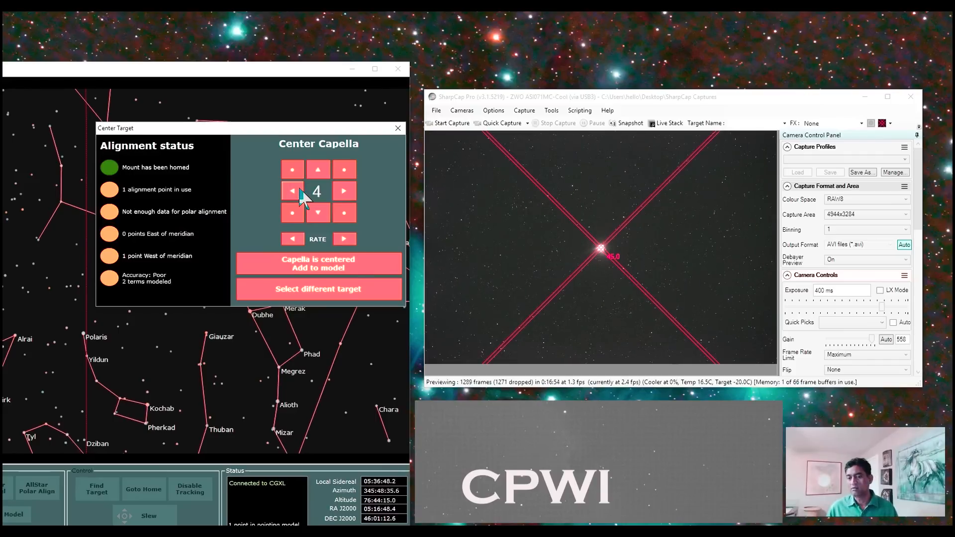
pyautogui.click(319, 263)
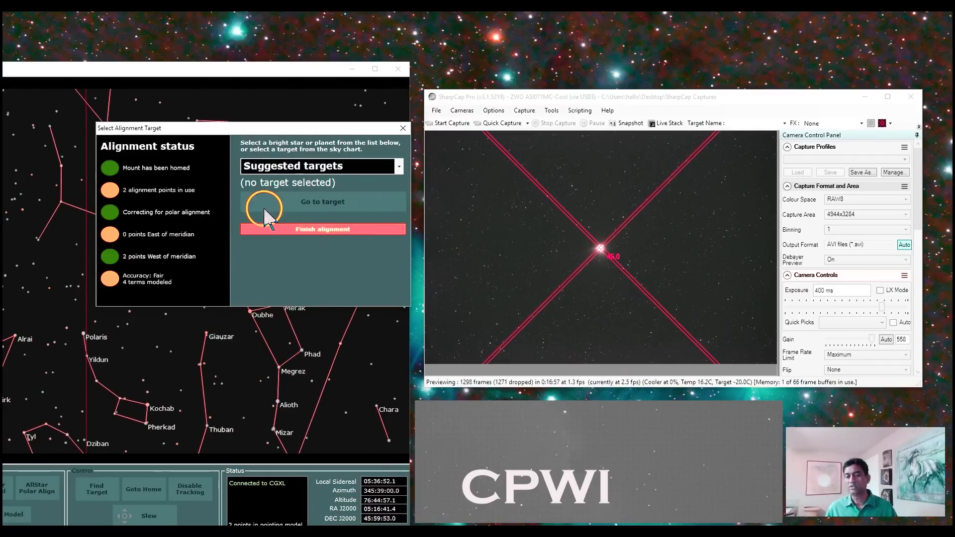
pyautogui.moveTo(350, 177)
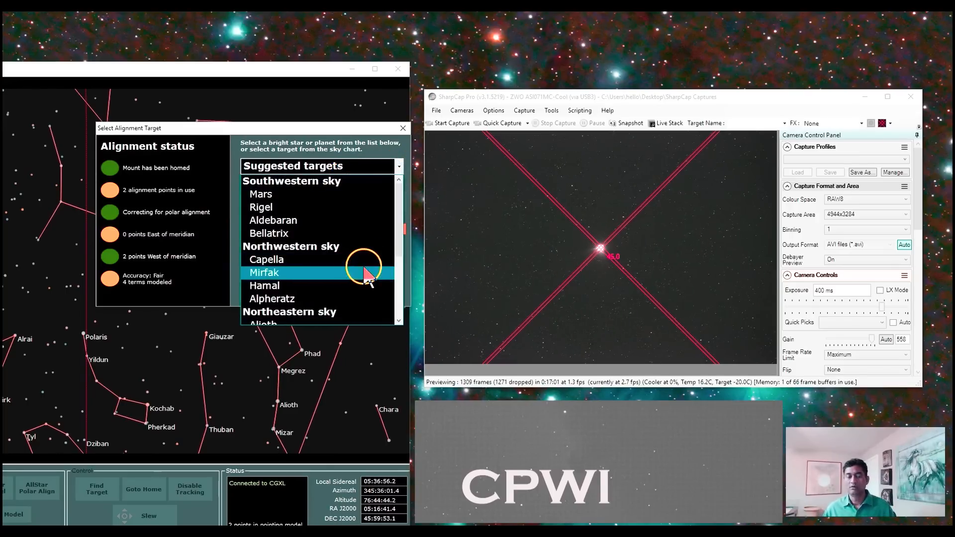
# - Scroll the suggested targets and choose Sirius as the third alignment star
pyautogui.click(264, 286)
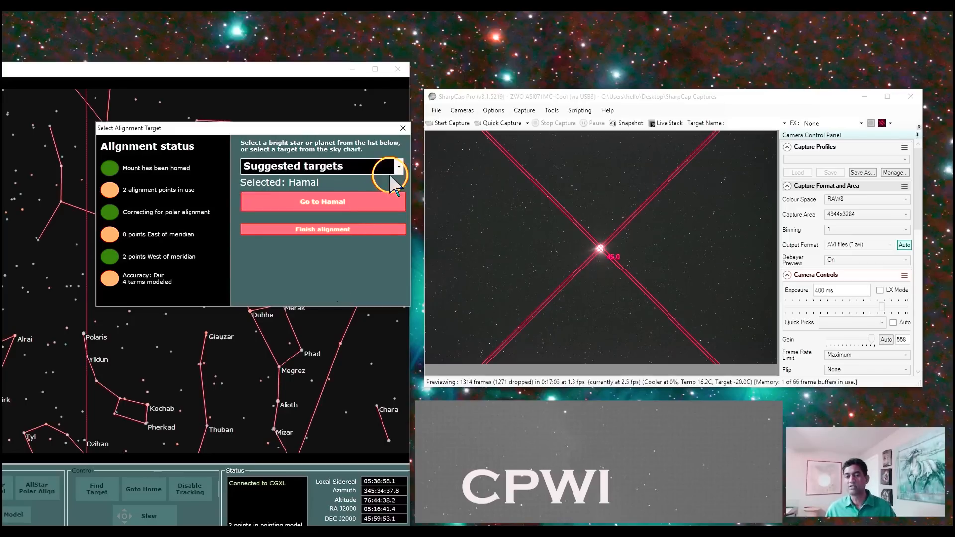
pyautogui.click(397, 166)
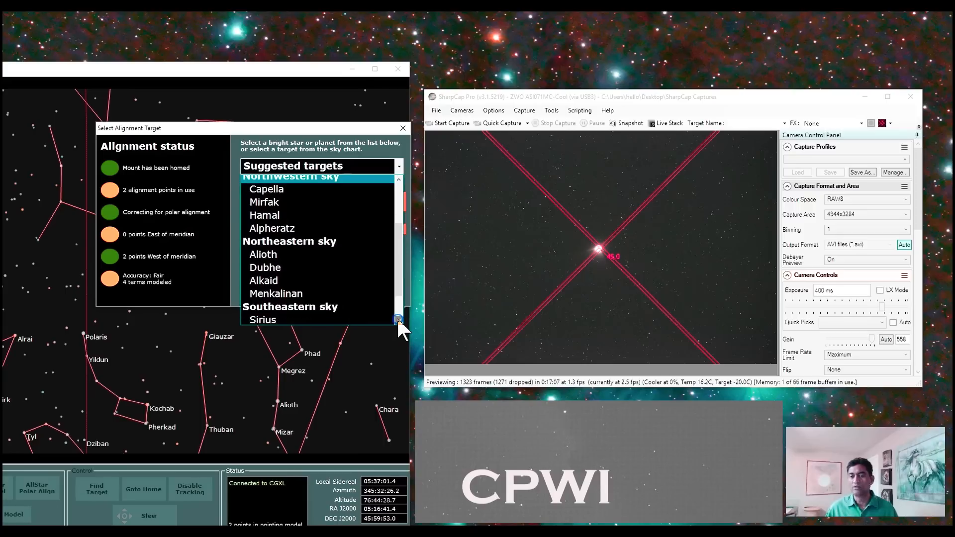
pyautogui.scroll(-3)
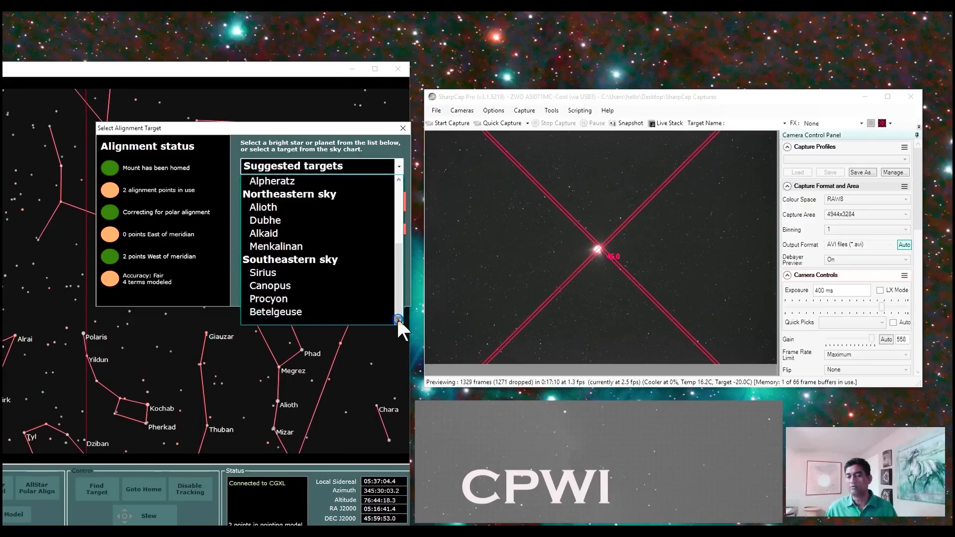
pyautogui.click(263, 272)
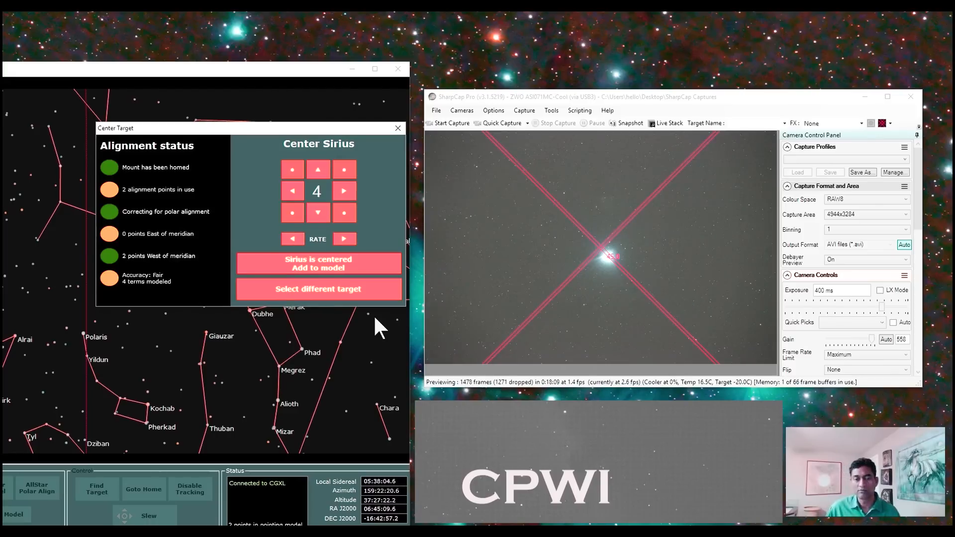
# - Nudge Sirius onto the crosshair centre and add it to the model, reaching Very Good accuracy
pyautogui.click(292, 191)
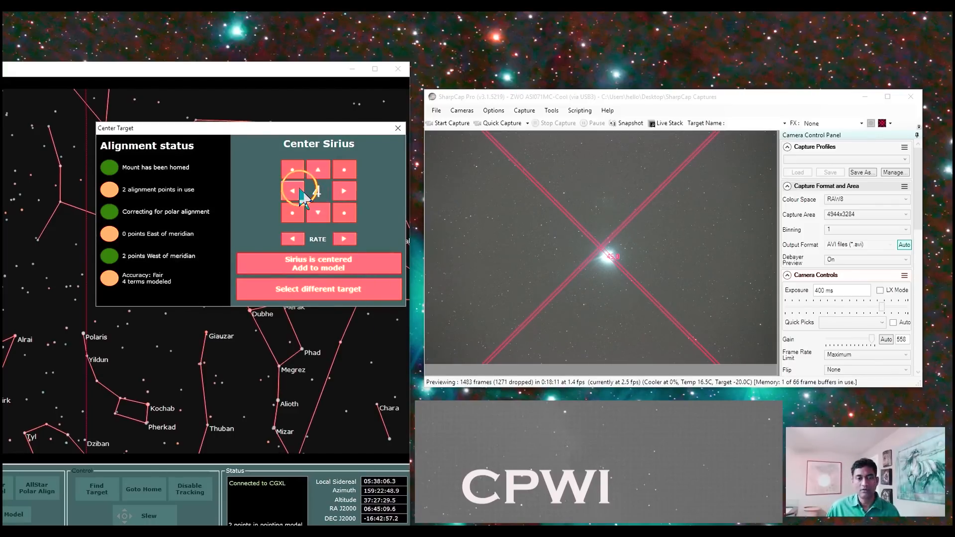
pyautogui.click(293, 191)
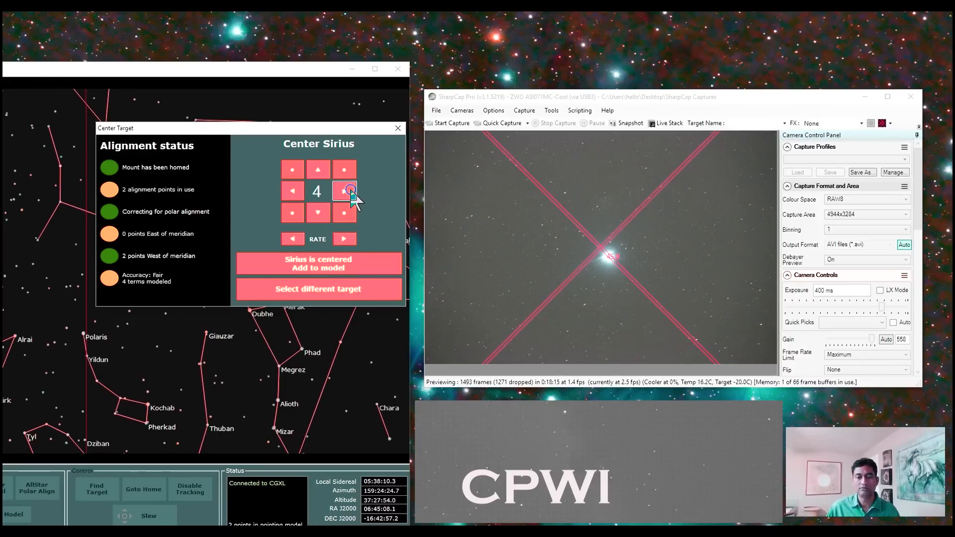
pyautogui.click(344, 191)
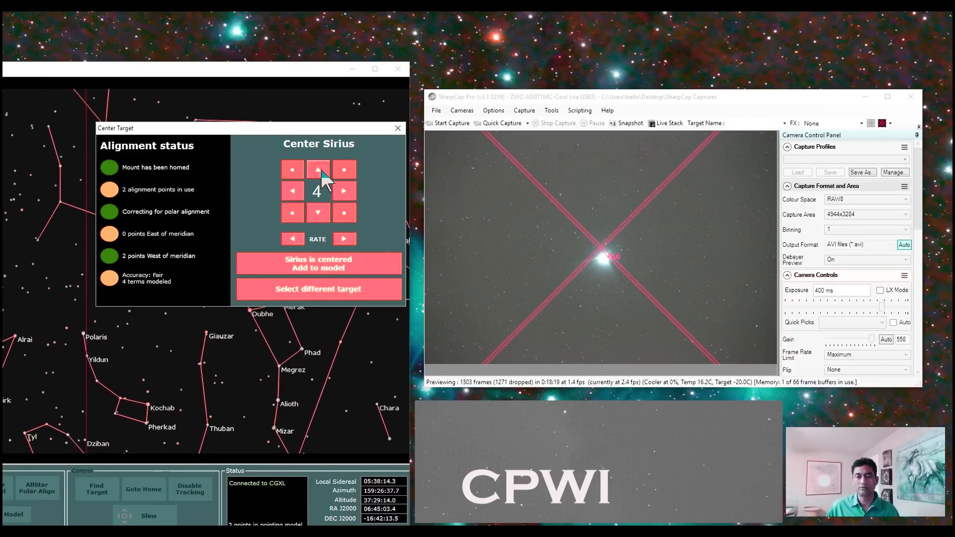
pyautogui.click(318, 169)
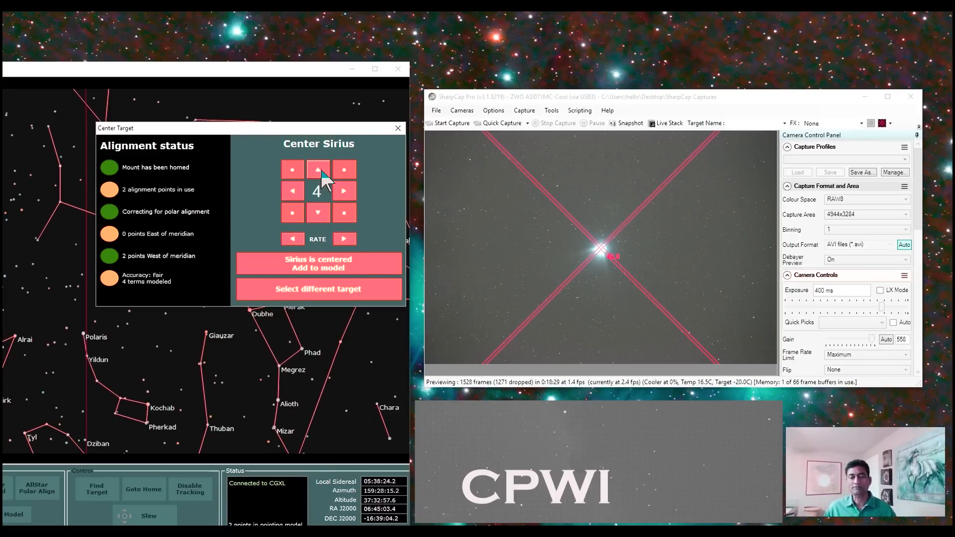
pyautogui.click(318, 288)
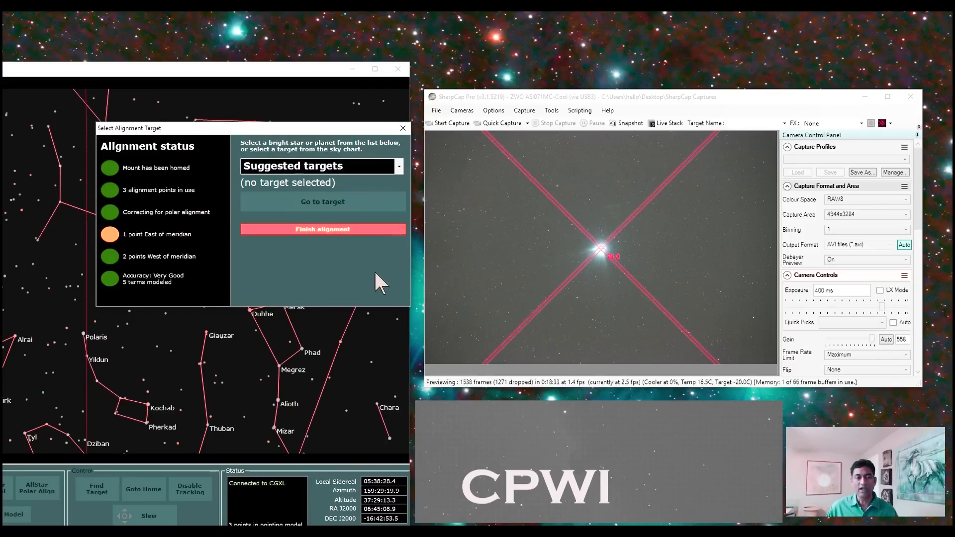
pyautogui.moveTo(286, 283)
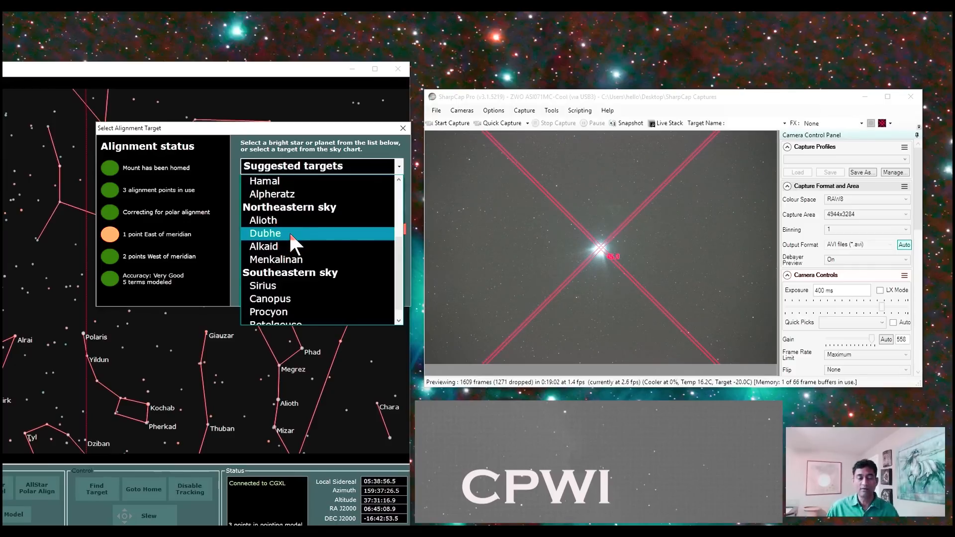
# - Slew to Dubhe and nudge it onto the crosshair center with the arrow buttons
pyautogui.click(264, 233)
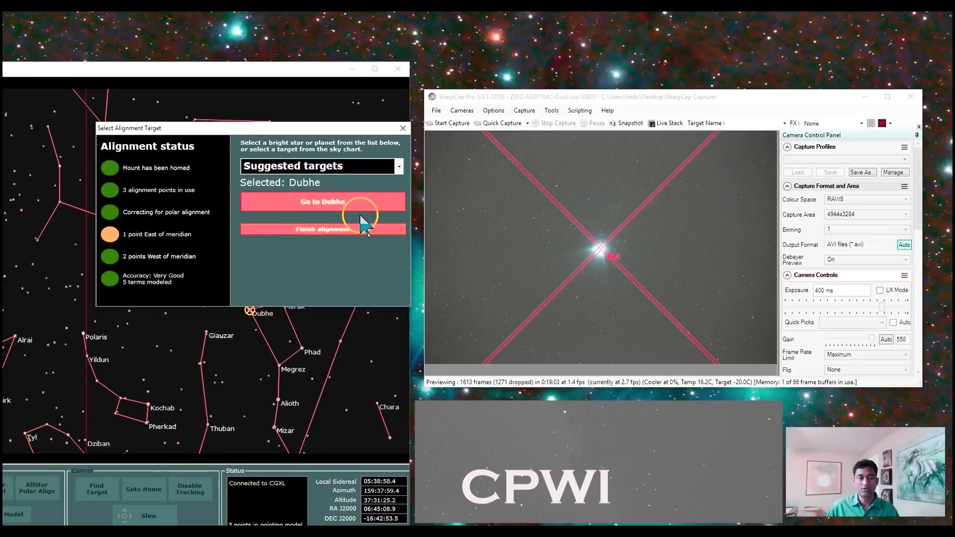
pyautogui.click(321, 202)
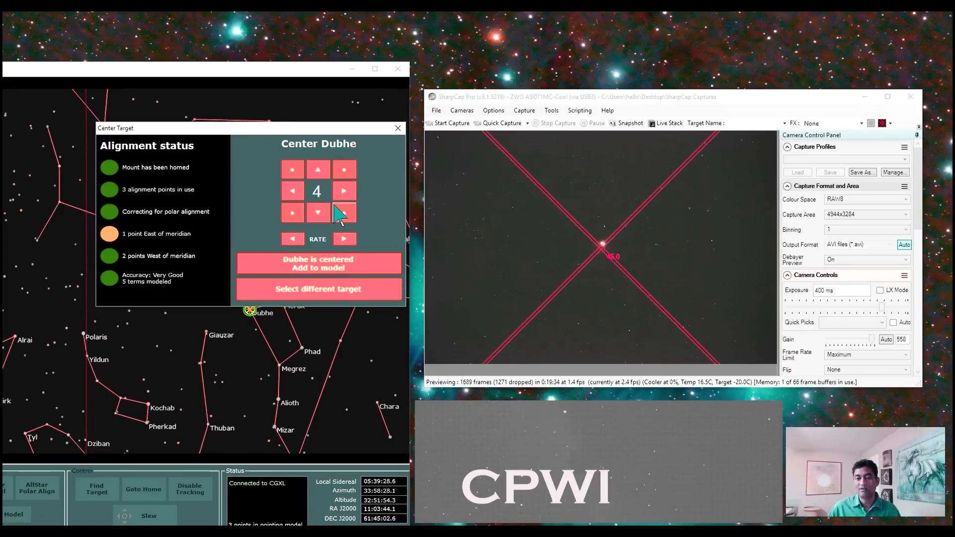
pyautogui.click(316, 169)
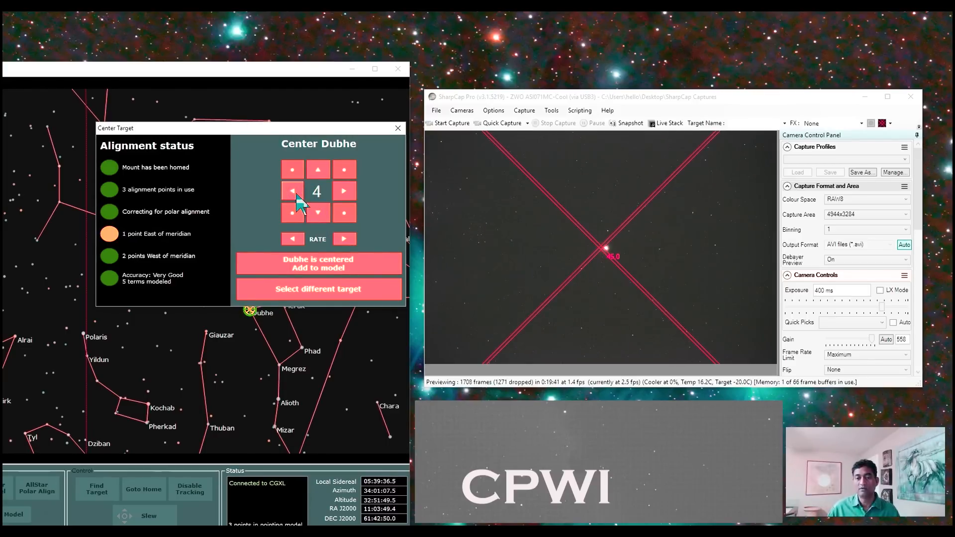
pyautogui.click(292, 191)
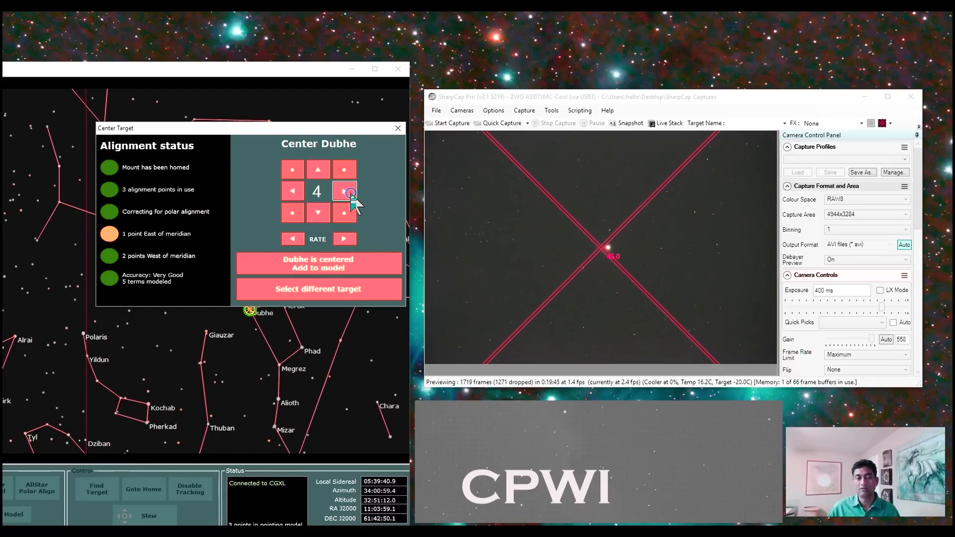
pyautogui.click(345, 191)
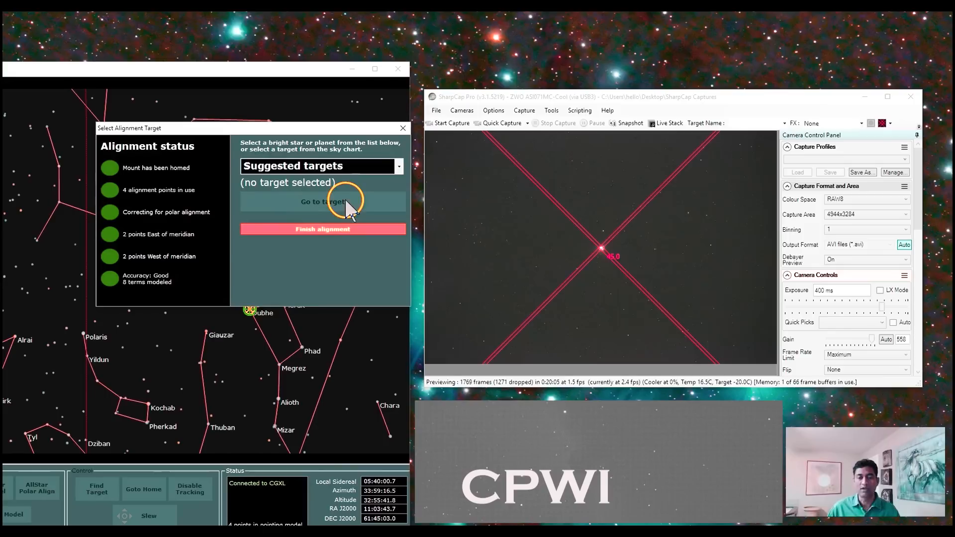
pyautogui.moveTo(161, 158)
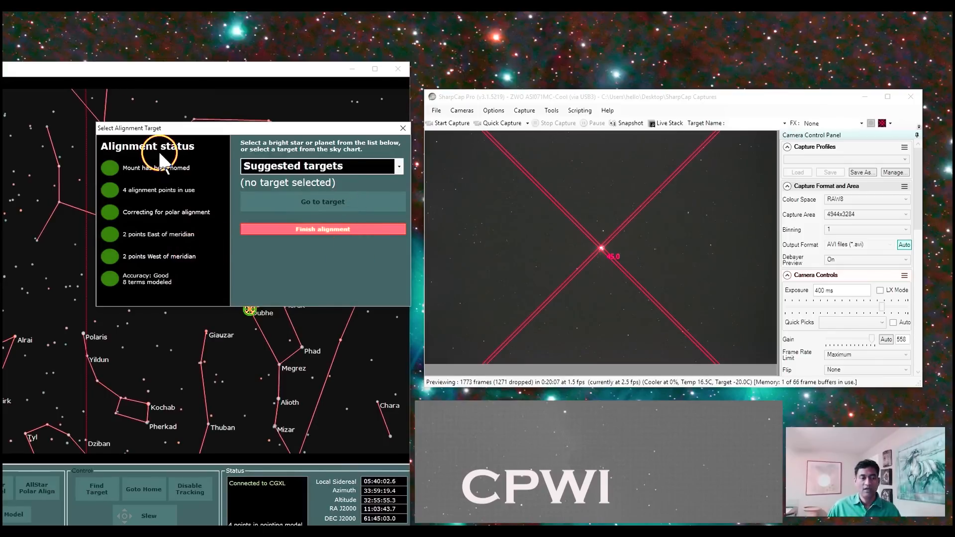
pyautogui.moveTo(313, 270)
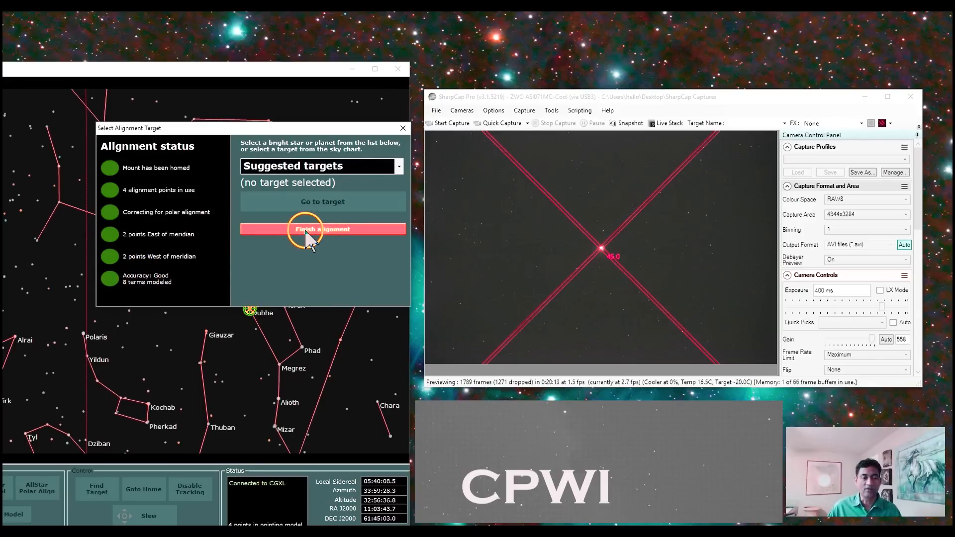
# - Finish the four-star alignment, choosing 'No, Finish Alignment' to skip polar alignment
pyautogui.click(322, 229)
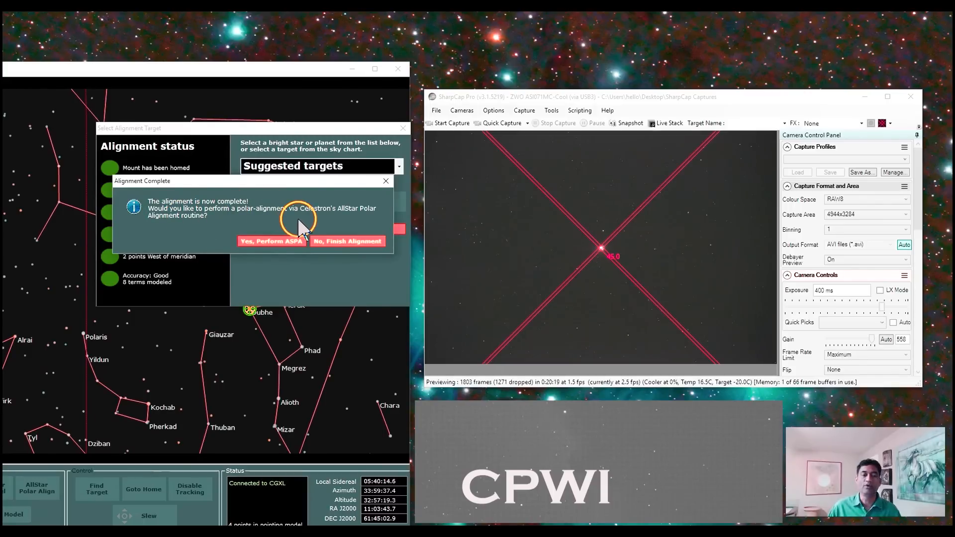
pyautogui.moveTo(262, 229)
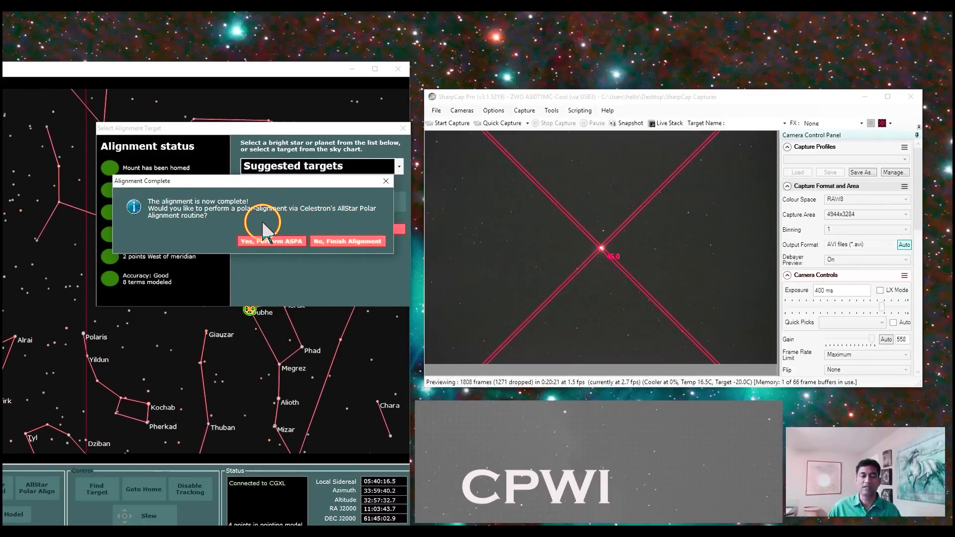
pyautogui.moveTo(378, 247)
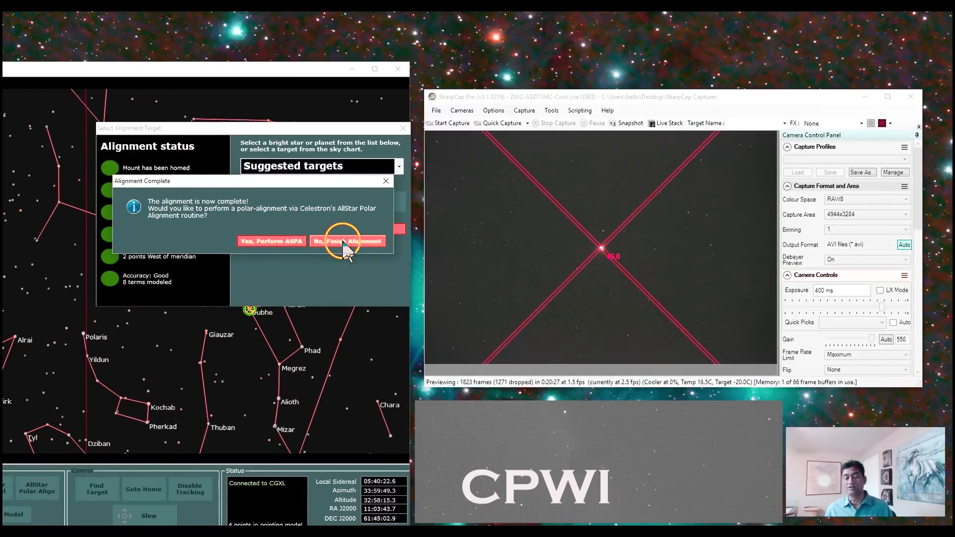
pyautogui.click(347, 240)
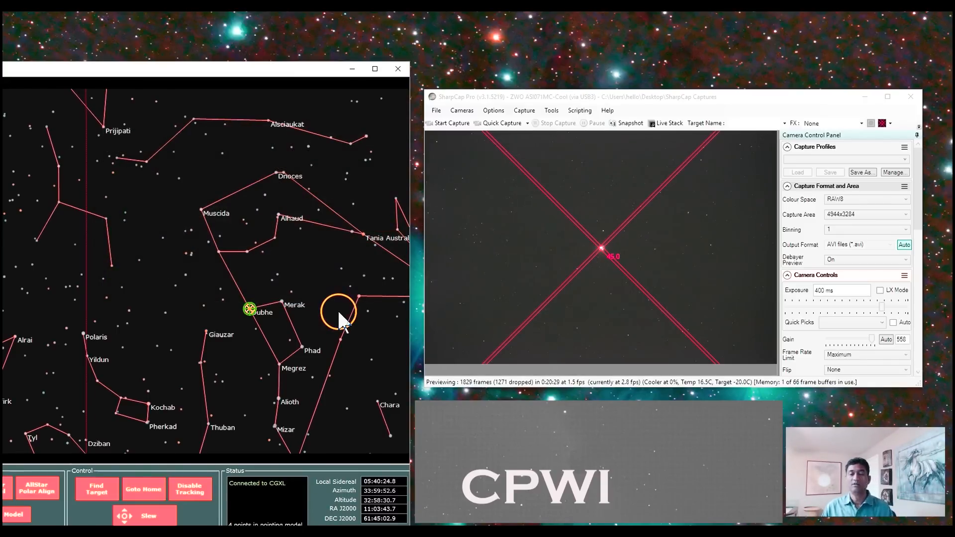